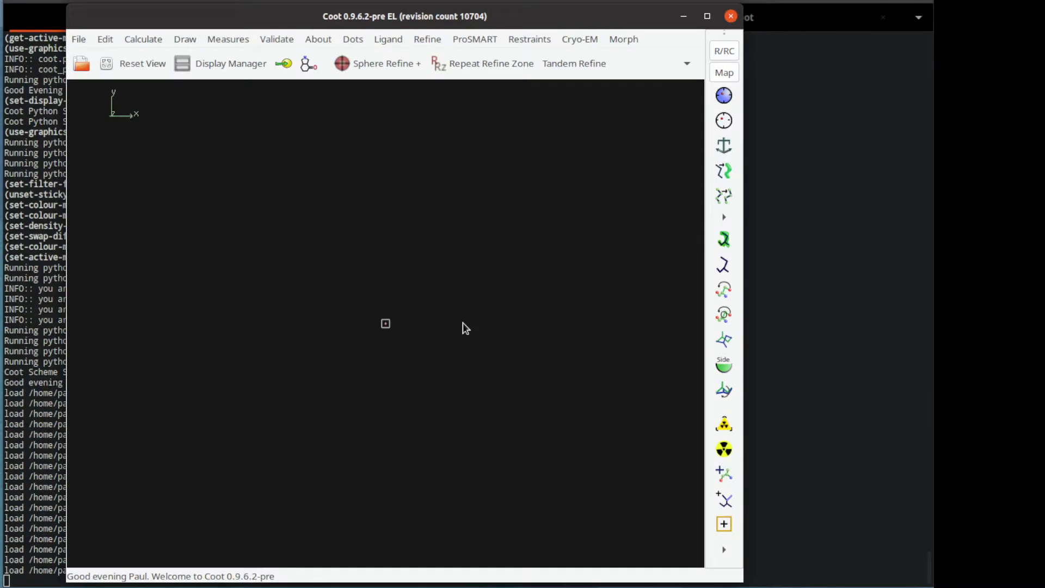
- Load the tutorial model and data from the Calculate menu
left_click(142, 39)
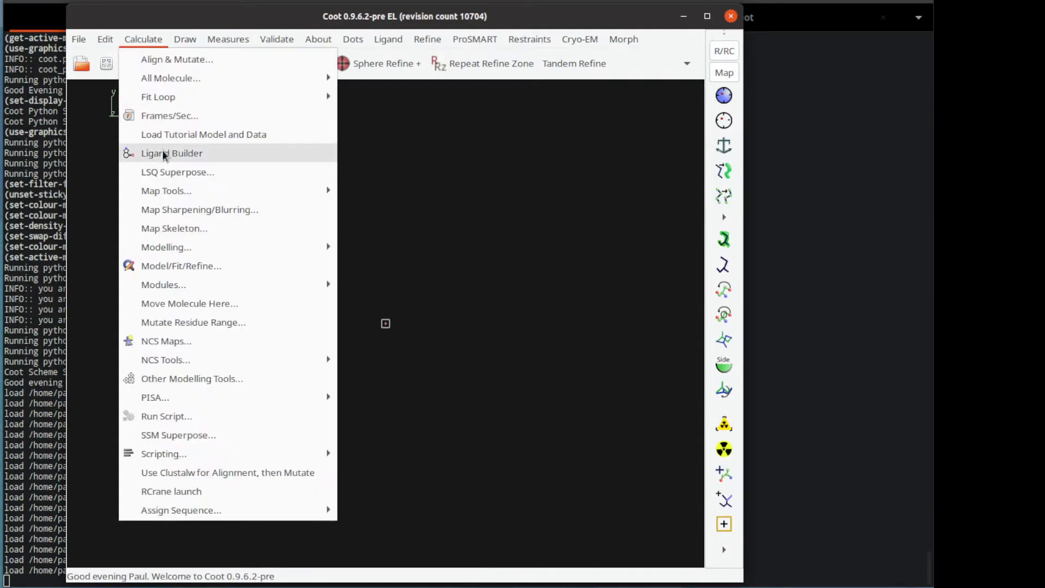
left_click(203, 133)
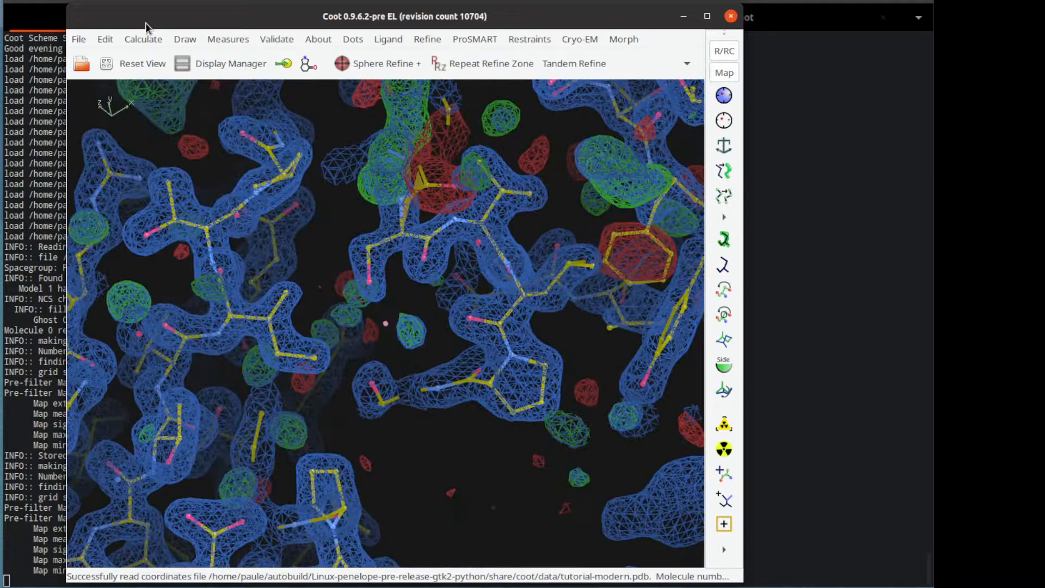
- Open the Other Modelling Tools panel from Calculate, then move it aside and close it
left_click(143, 39)
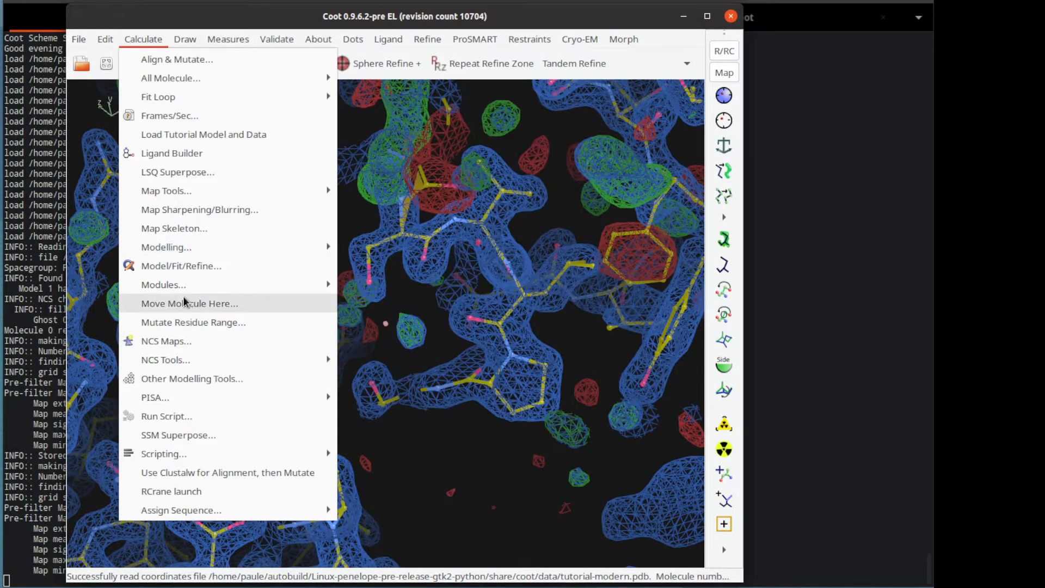
mouse_move(192, 377)
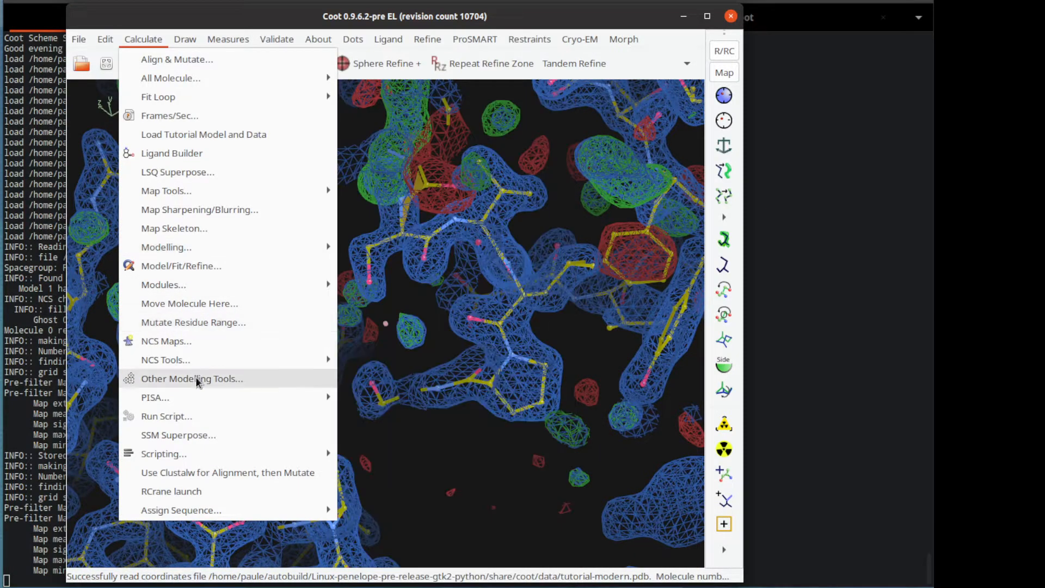
left_click(191, 377)
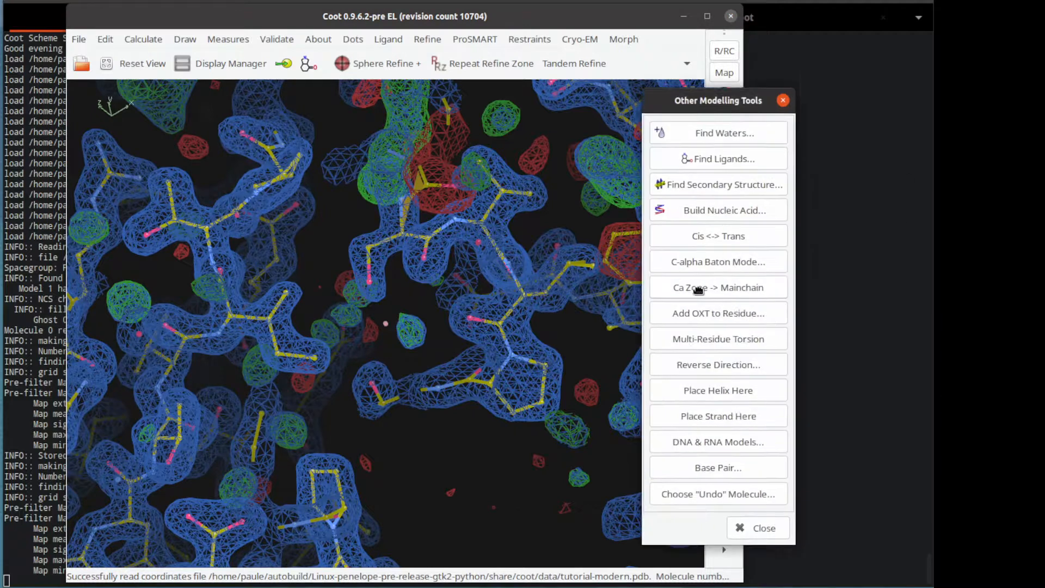
left_click(717, 132)
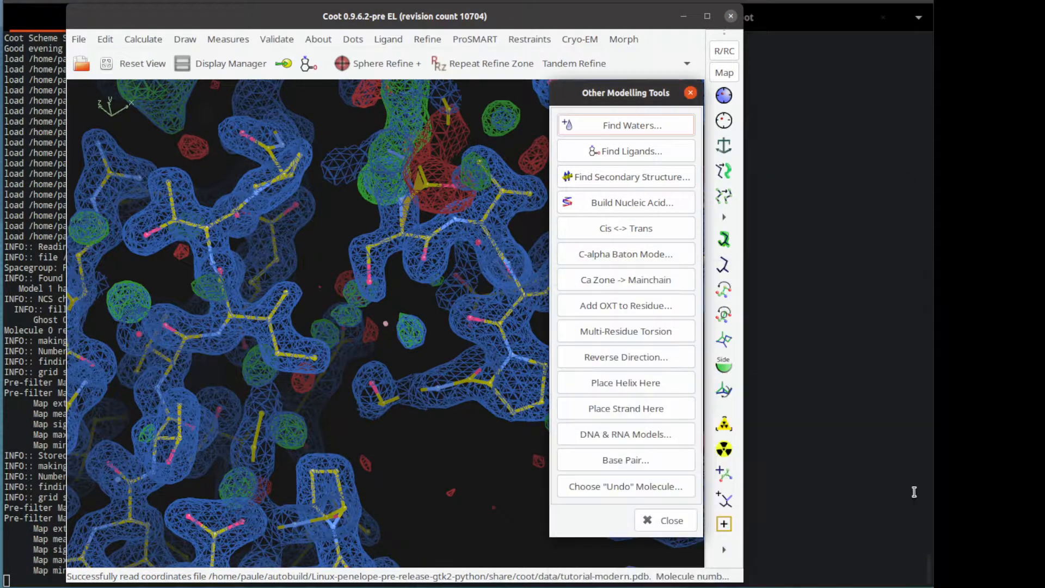
left_click(670, 520)
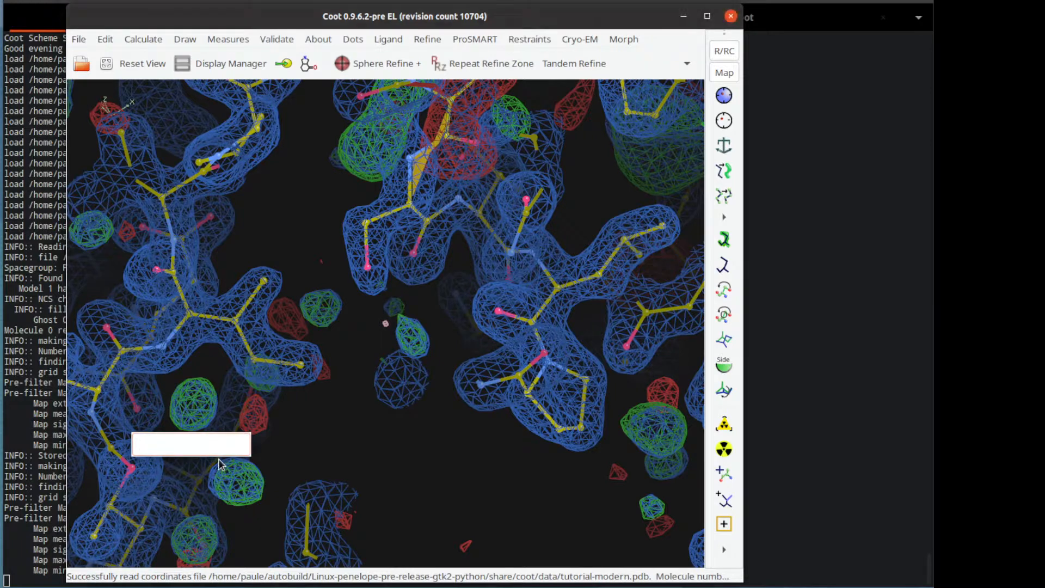
- Enter residue 11 in the go-to-atom entry to reach leucine A/11
left_click(191, 444)
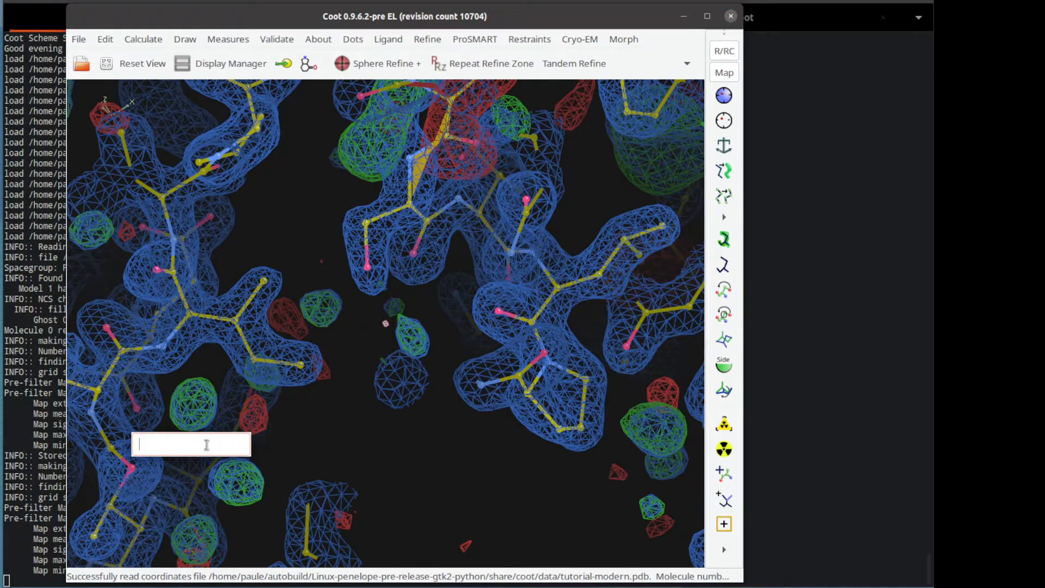
type("1")
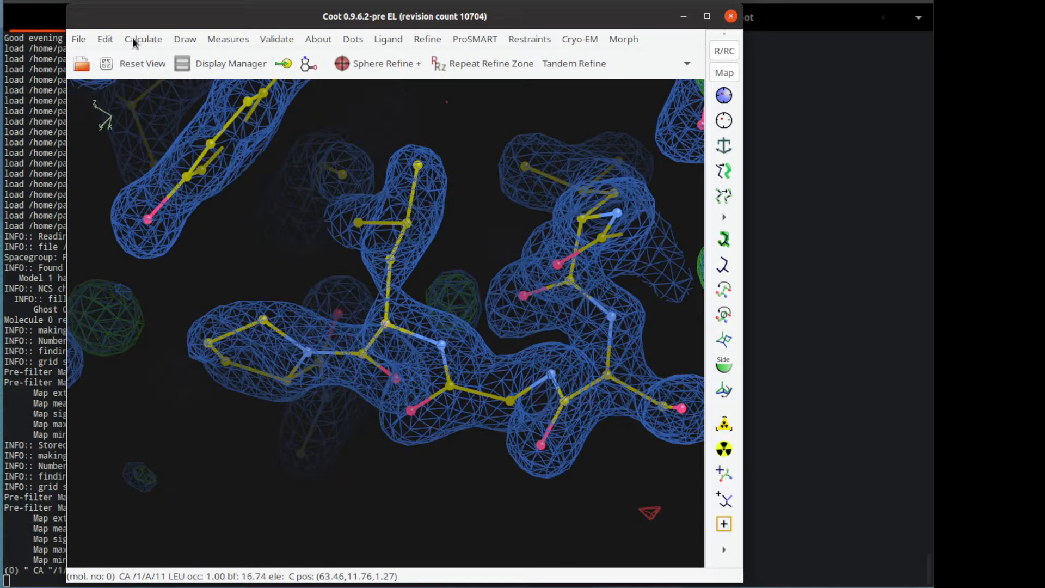
- Open the Python scripting console and begin typing set_reo
left_click(143, 39)
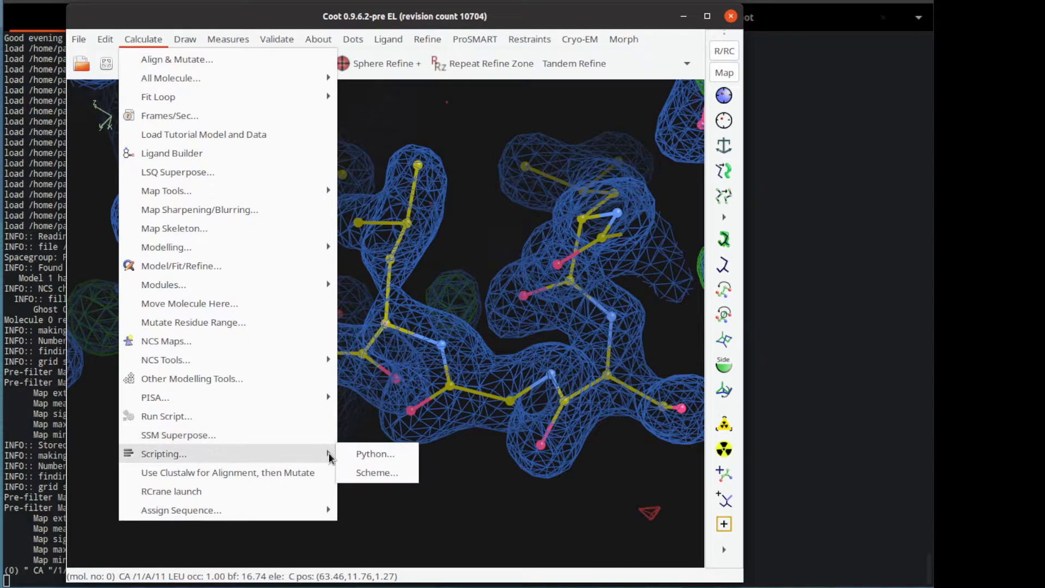
left_click(374, 453)
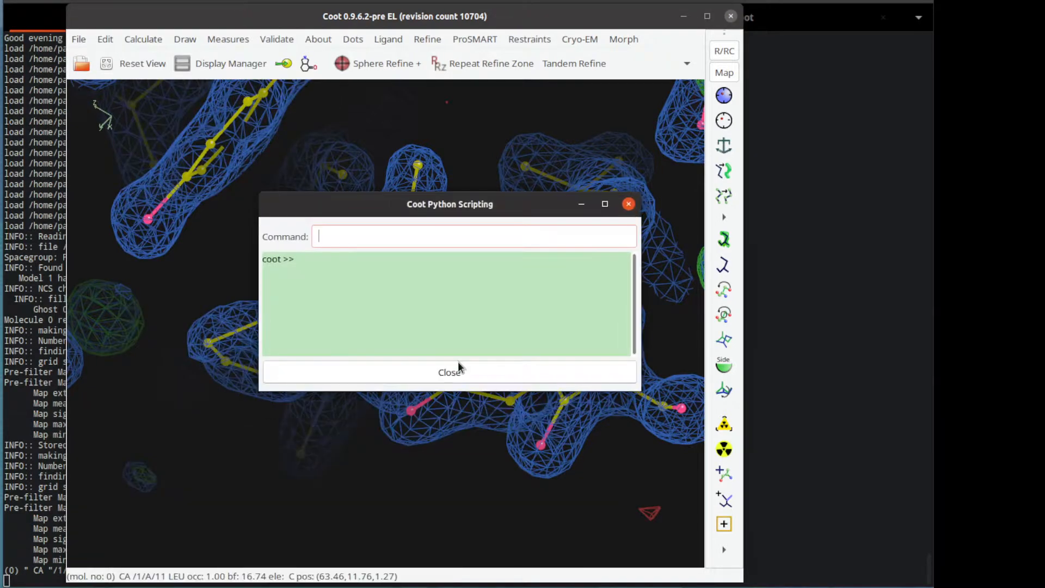
type("set_")
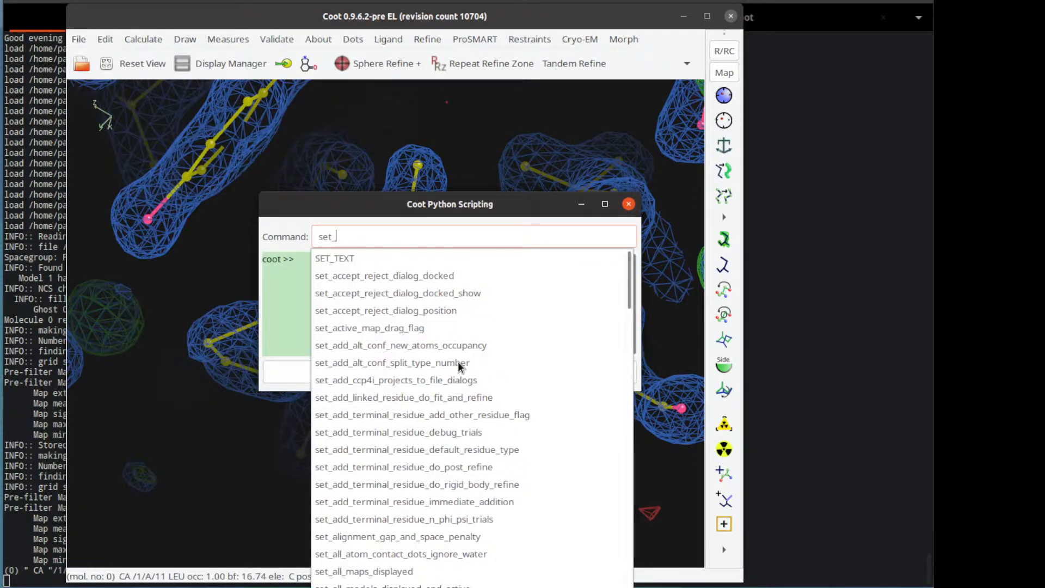
type("reo")
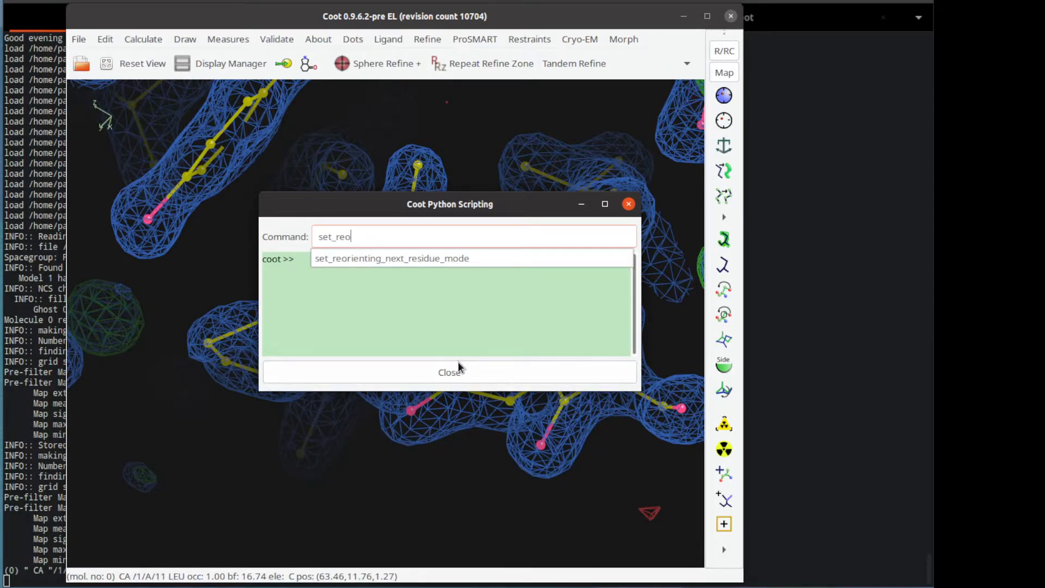
- Run set_reorienting_next_residue_mode(1) and close the console
left_click(391, 258)
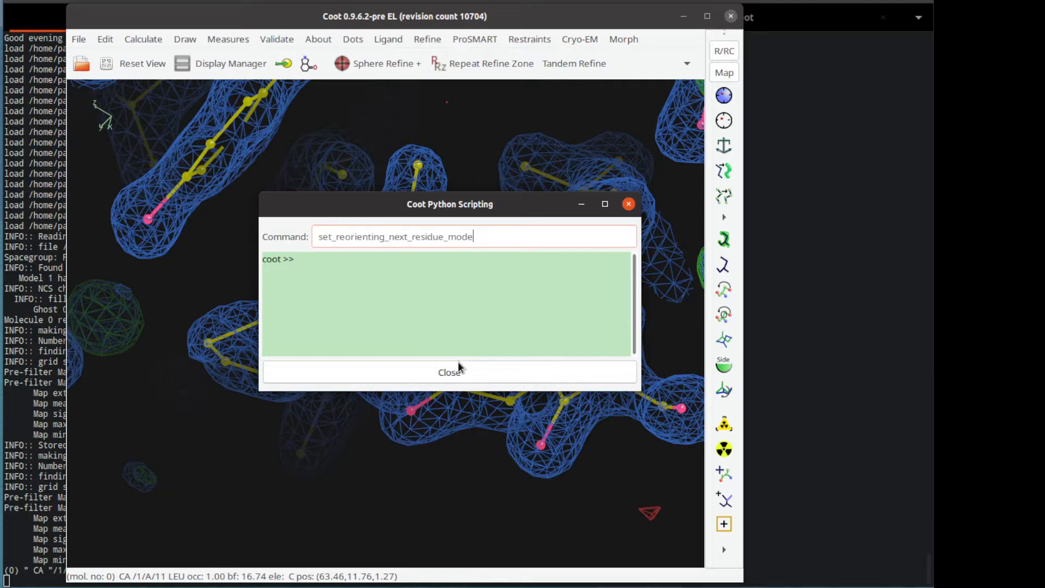
type("(1)")
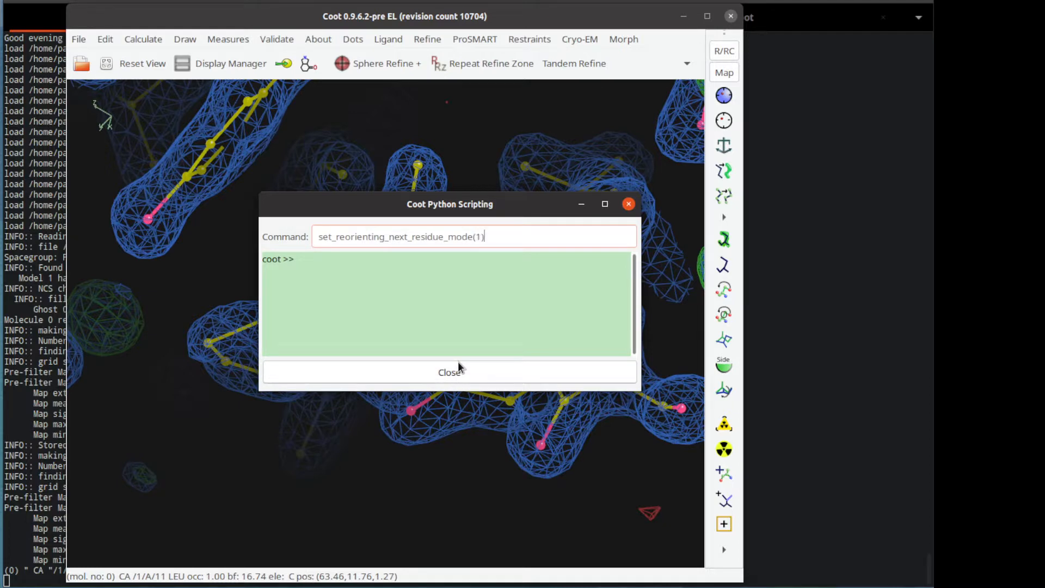
key("Return")
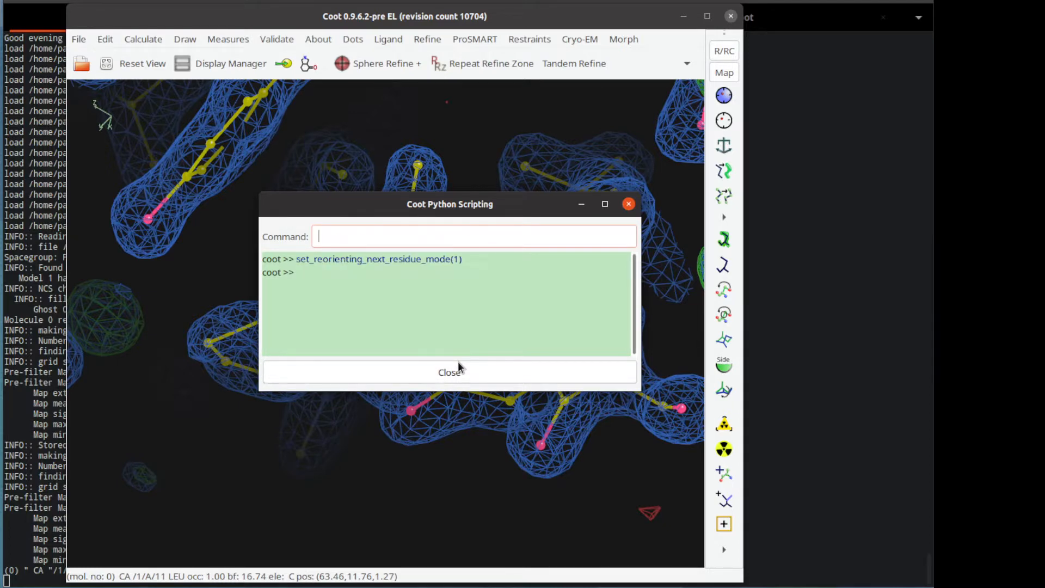
left_click(449, 372)
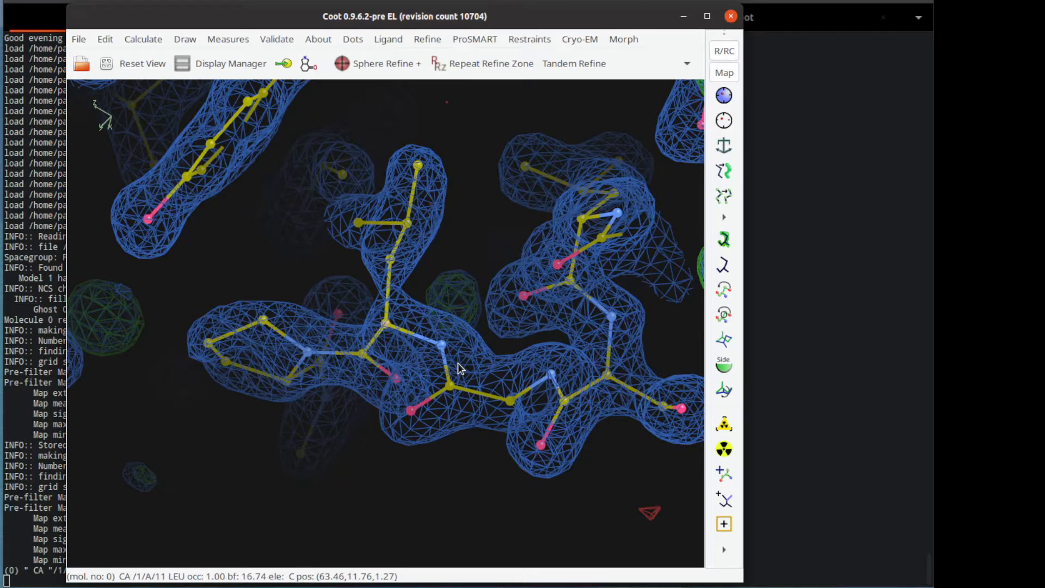
mouse_move(356, 385)
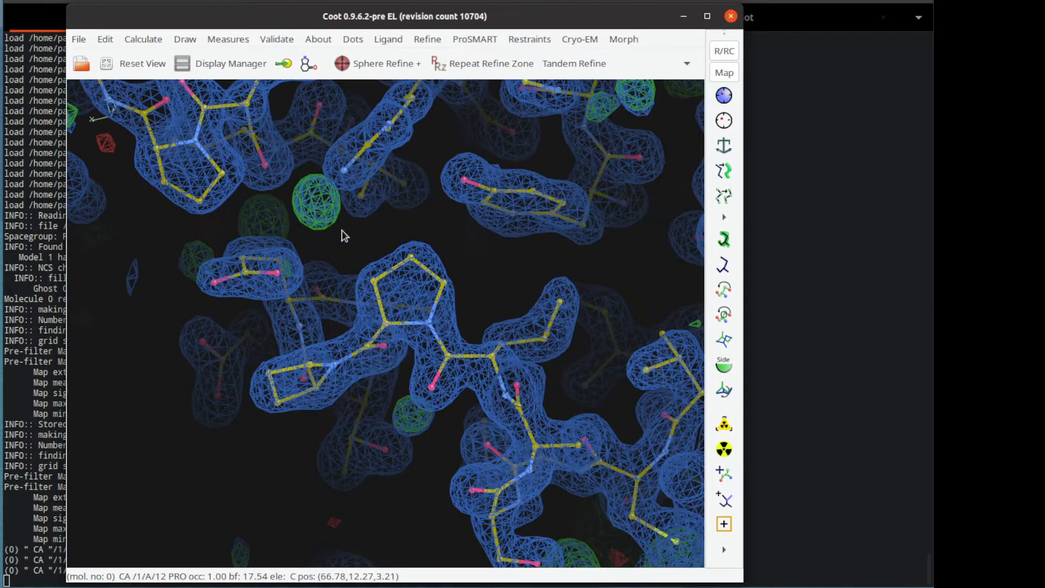
mouse_move(342, 246)
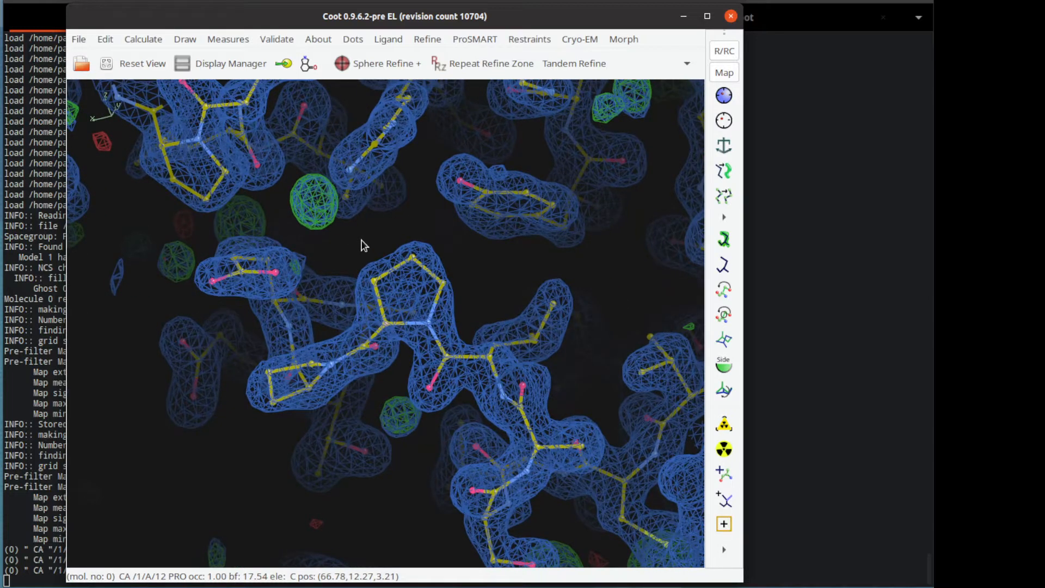
mouse_move(314, 206)
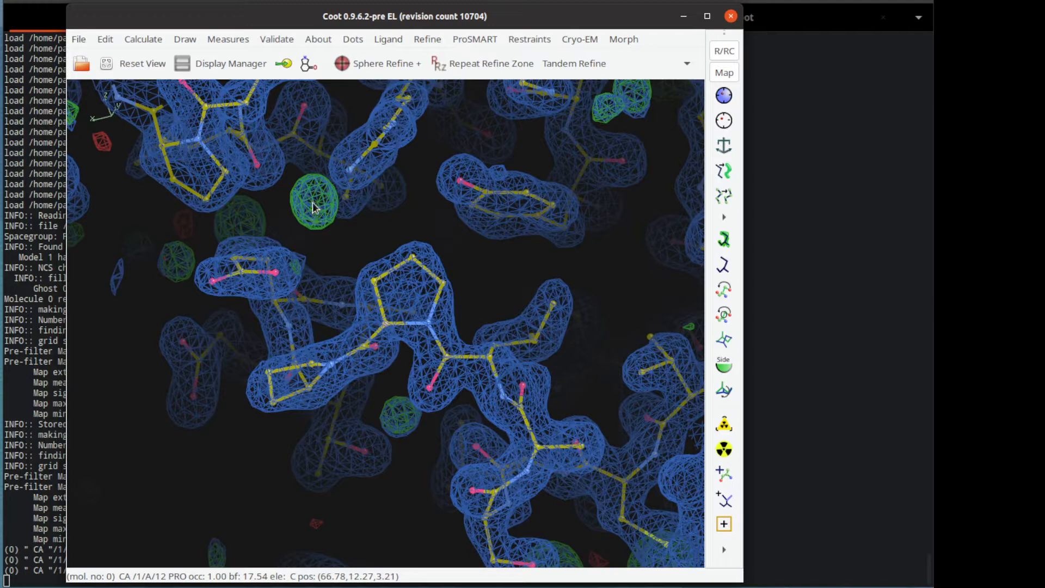
mouse_move(318, 205)
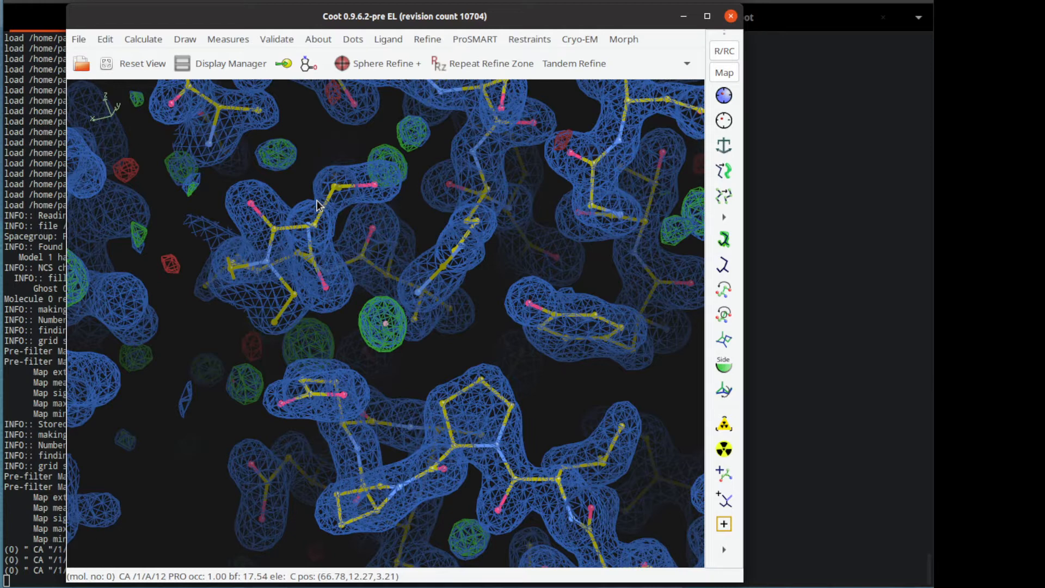
mouse_move(116, 35)
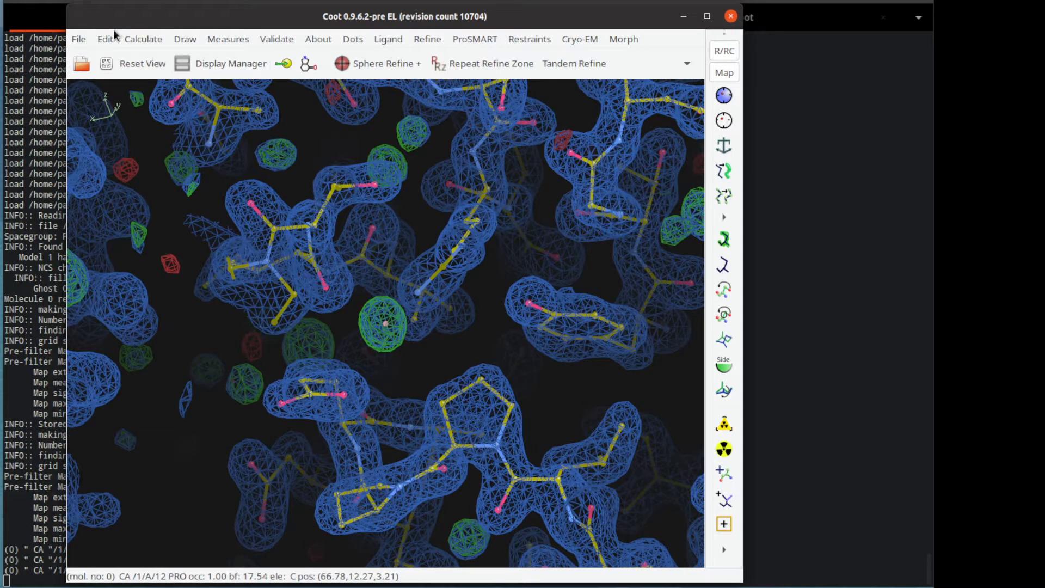
left_click(104, 39)
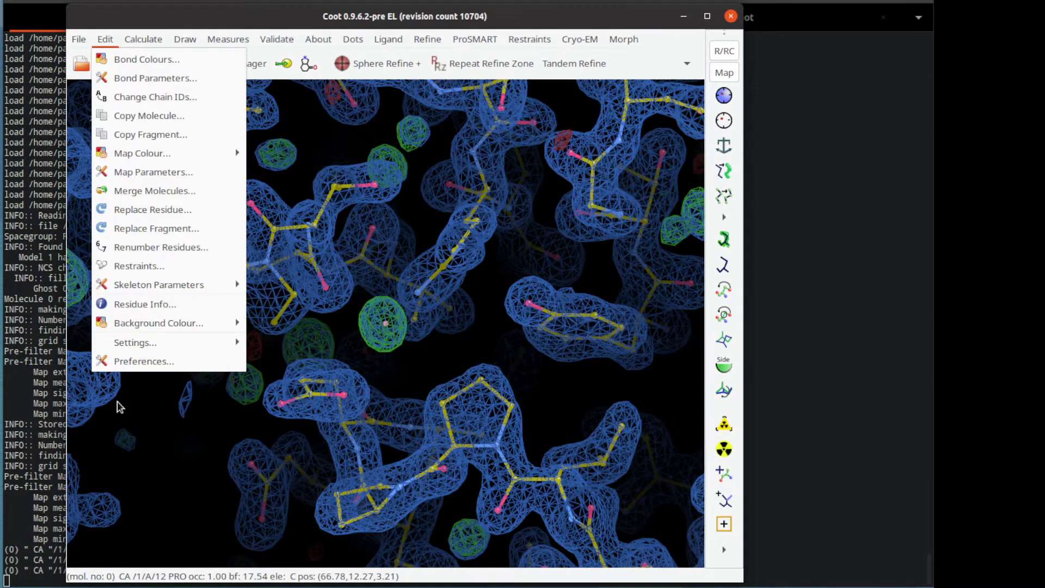
left_click(135, 342)
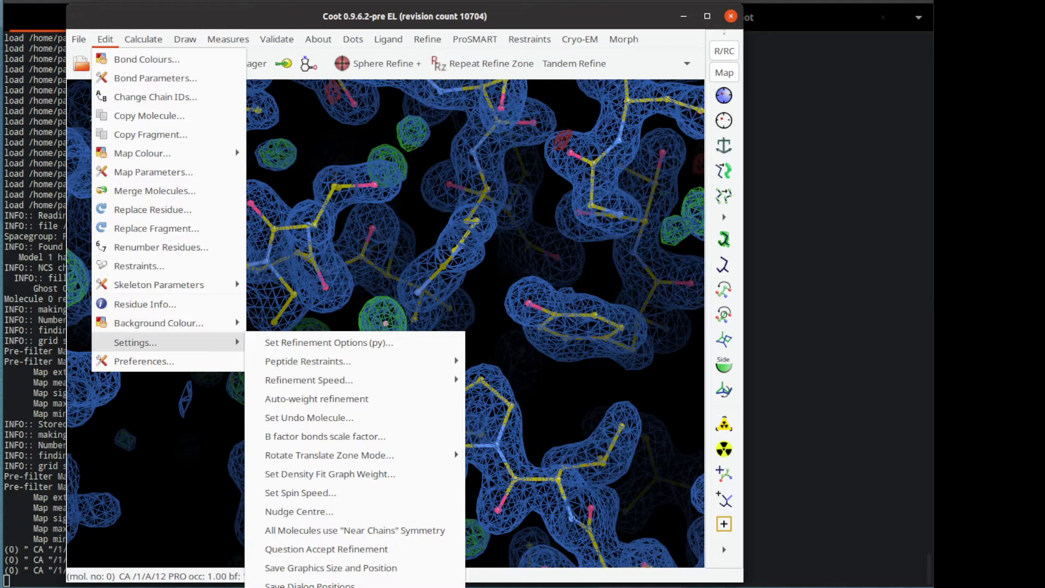
left_click(480, 345)
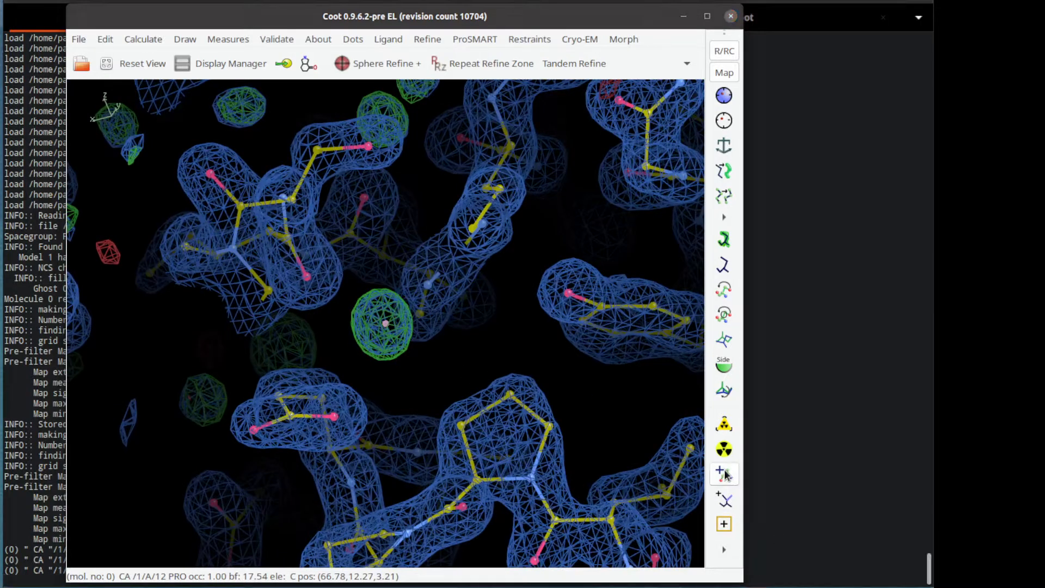
- Add a water atom at the pointer in the green difference-density blob
left_click(723, 473)
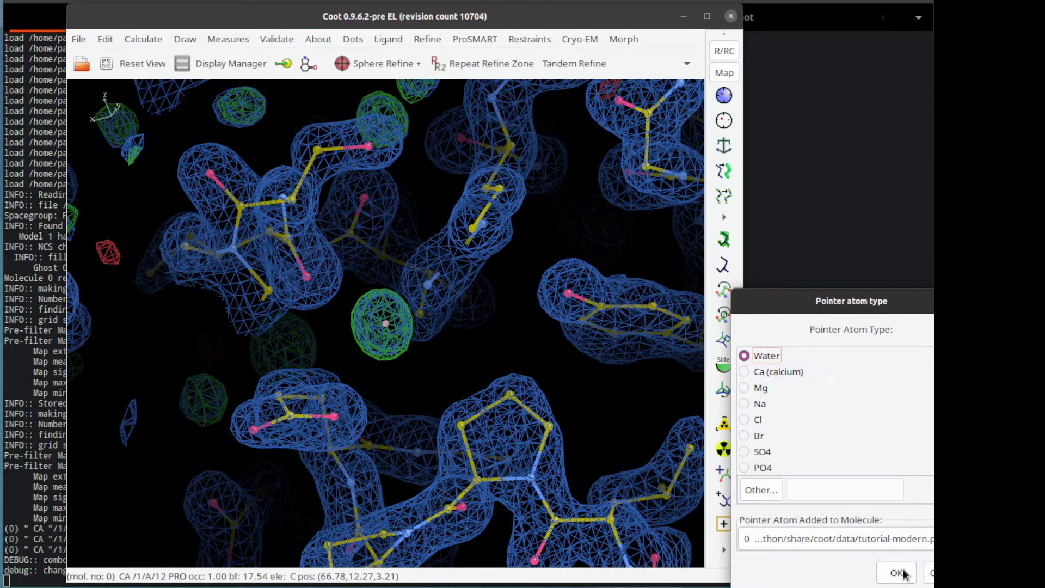
left_click(897, 573)
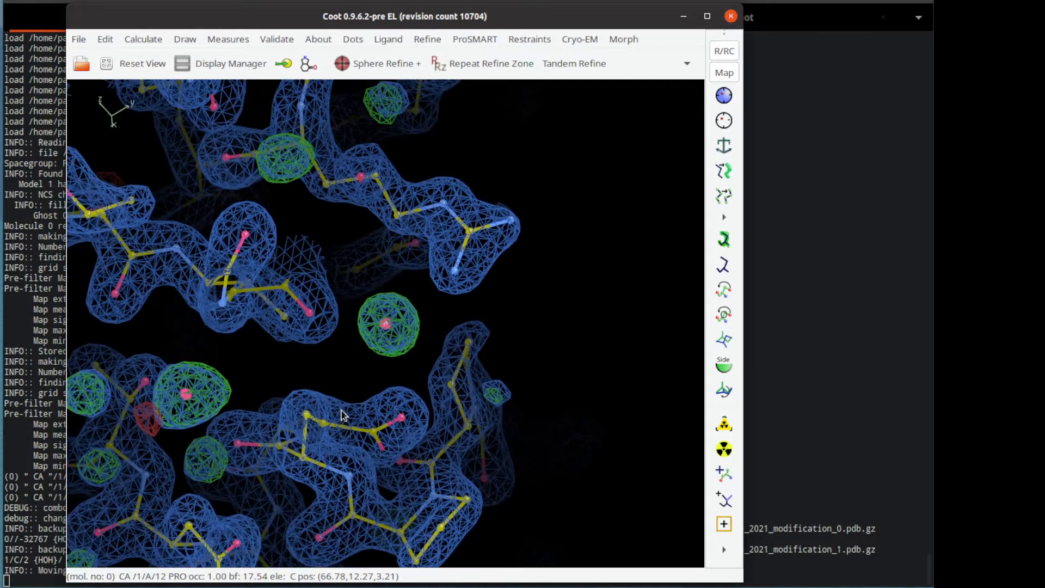
mouse_move(339, 438)
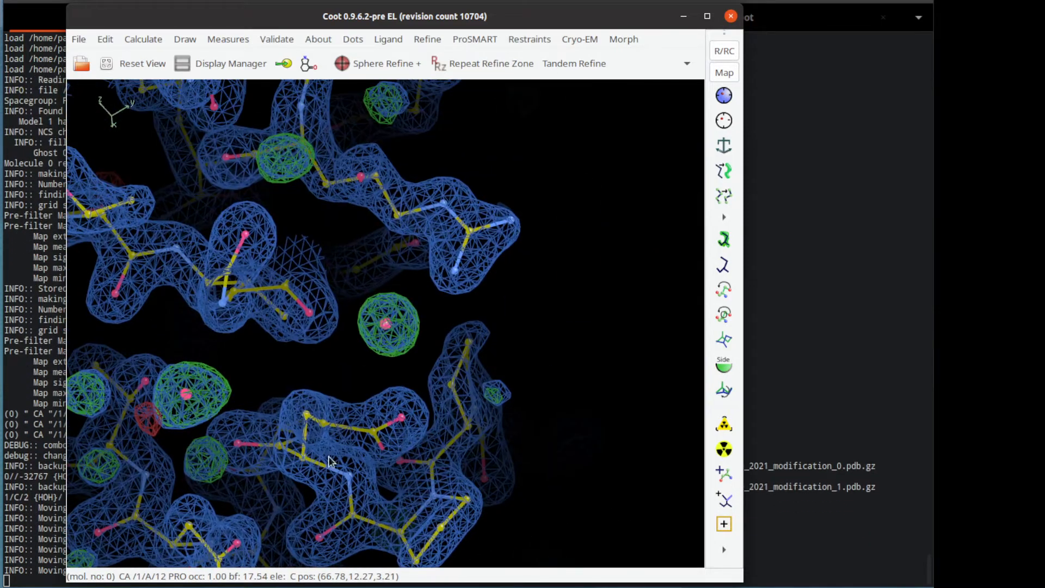
mouse_move(317, 463)
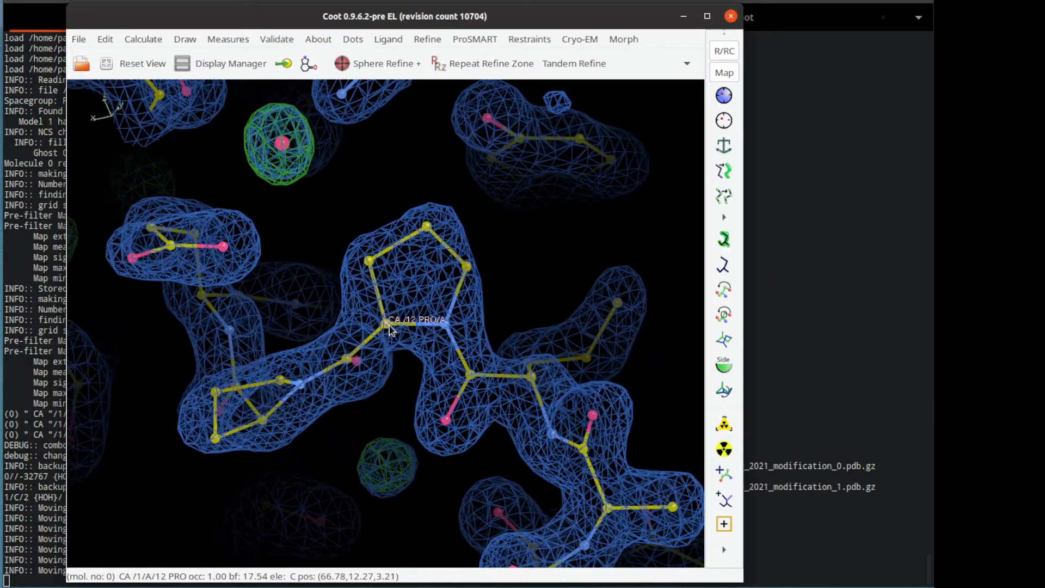
mouse_move(303, 244)
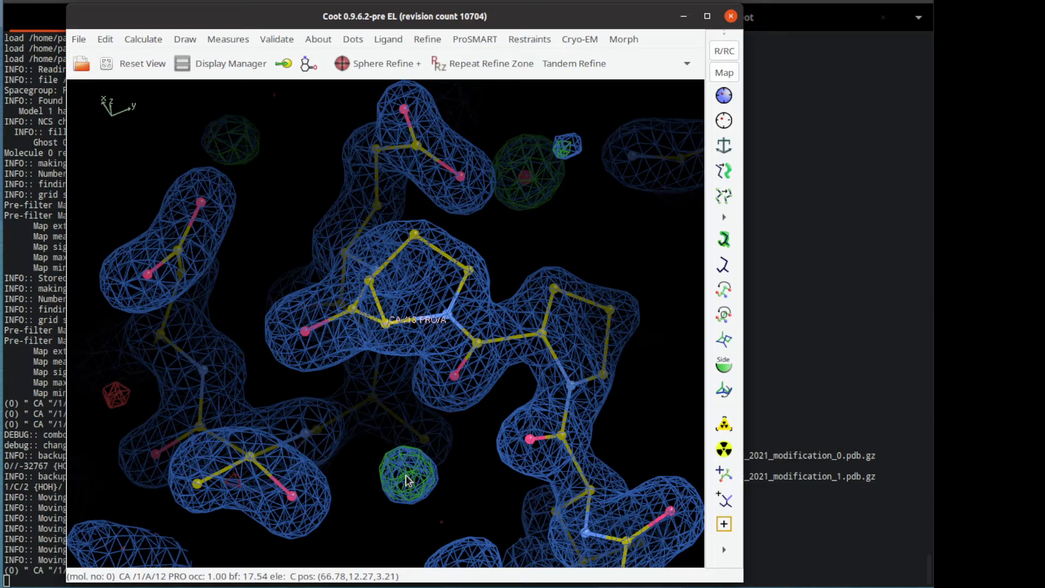
mouse_move(413, 480)
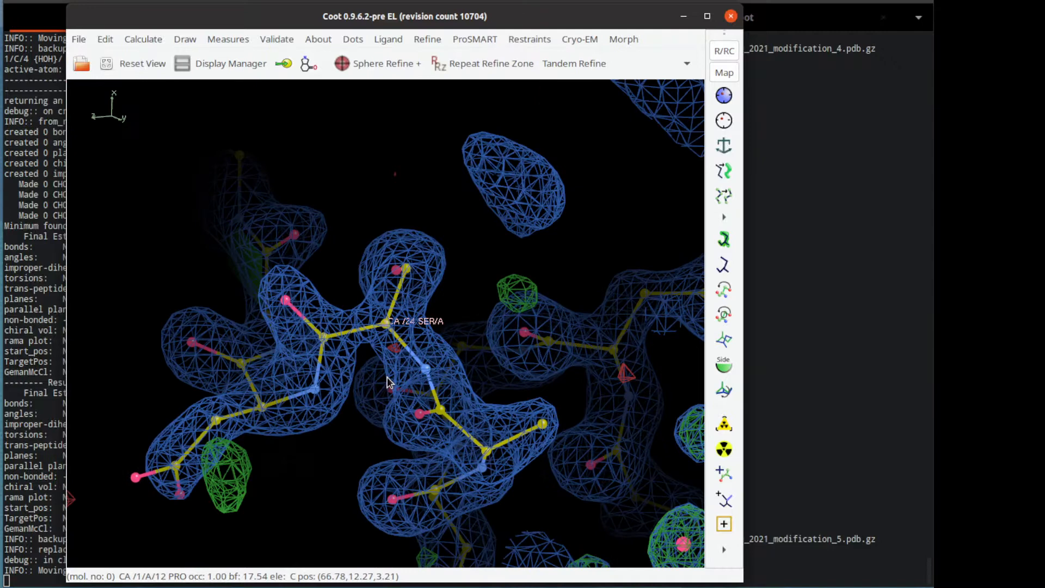
mouse_move(409, 381)
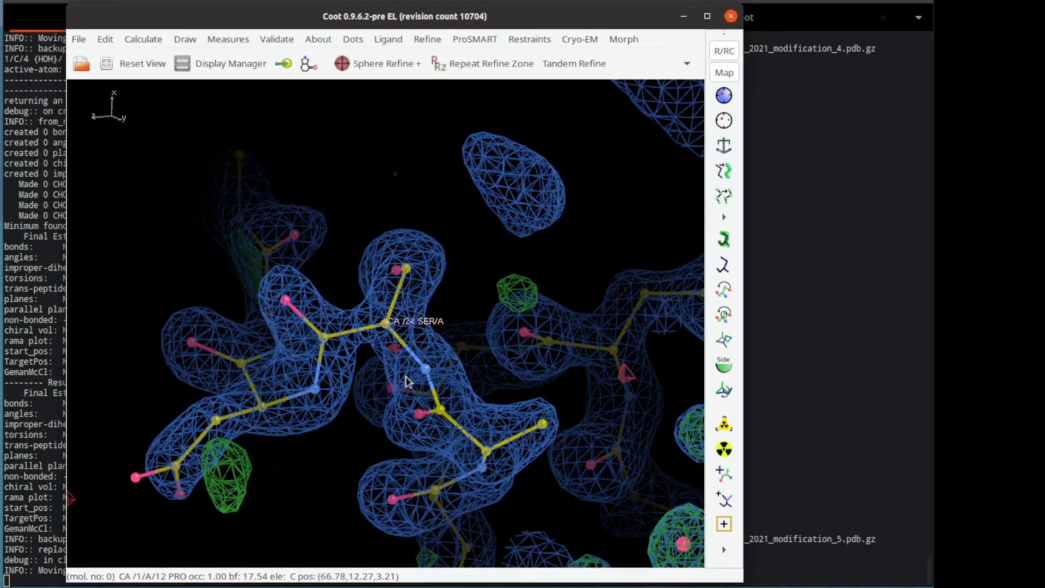